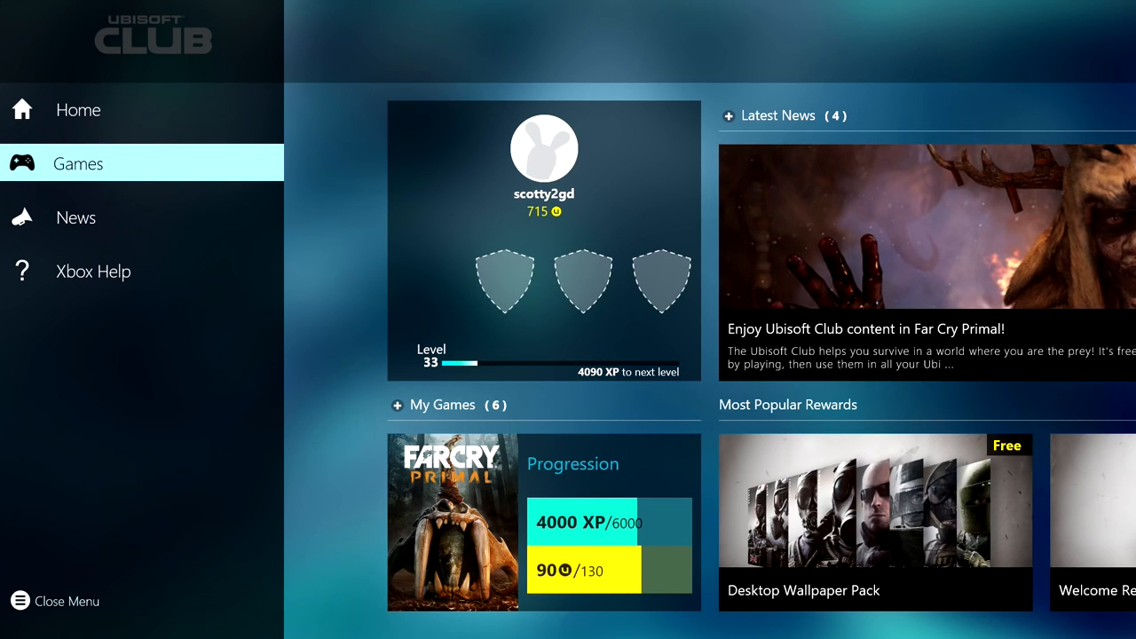
Step: Go to Games in the side menu and select The Division tile from My Games
left_click(78, 164)
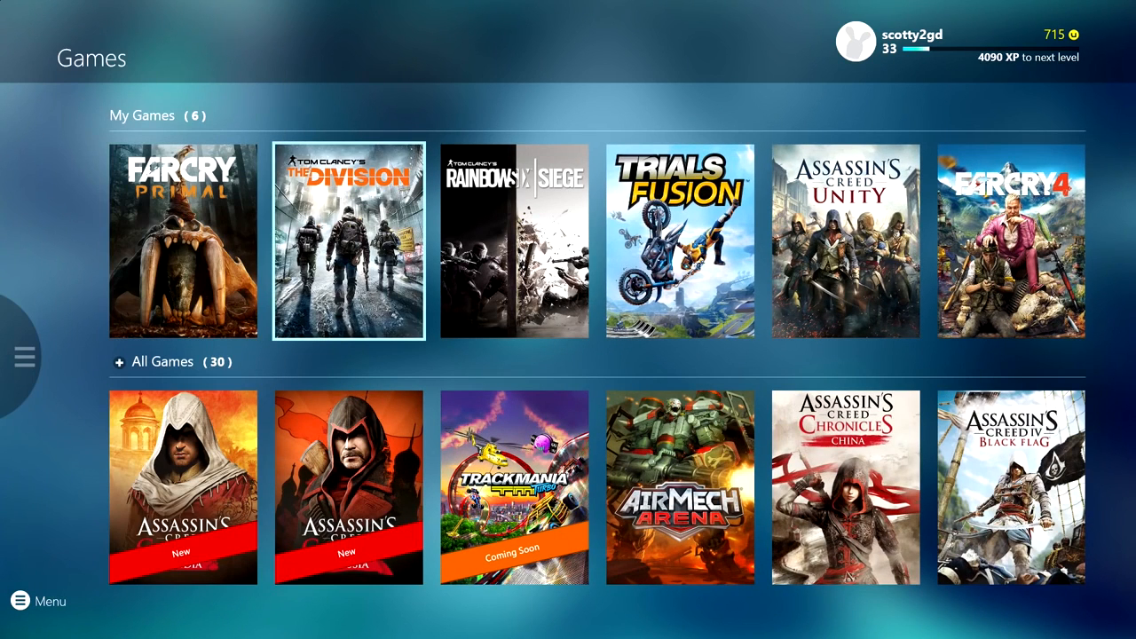
left_click(348, 241)
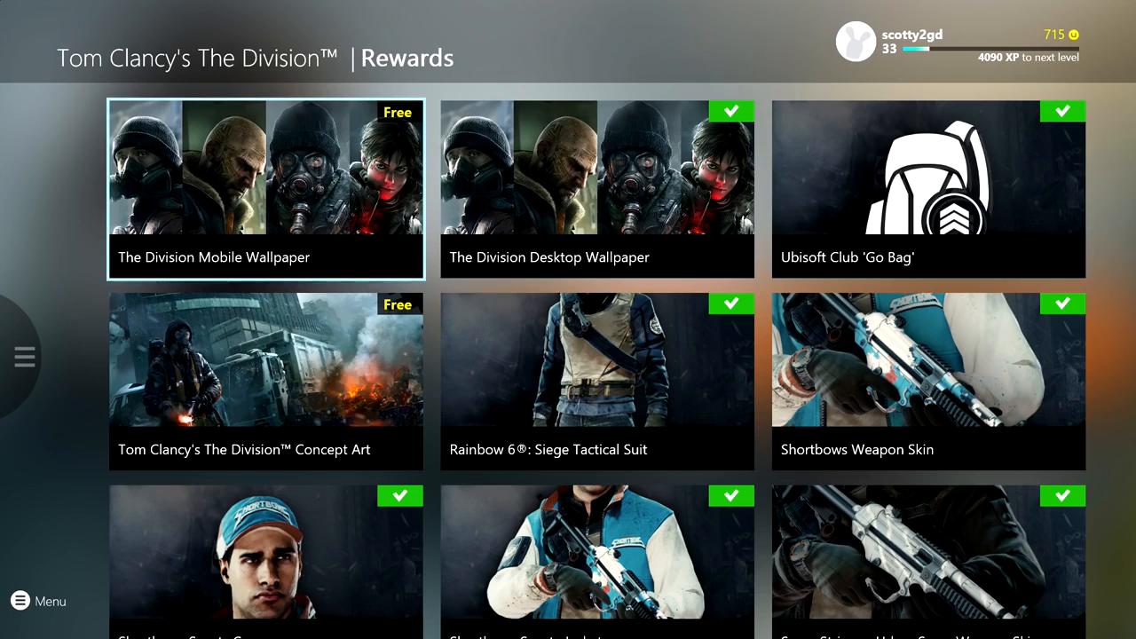
Step: View The Division rewards down to Master Crafting Kit, Iconic Division Jacket and Dark Zone Keys
left_click(927, 188)
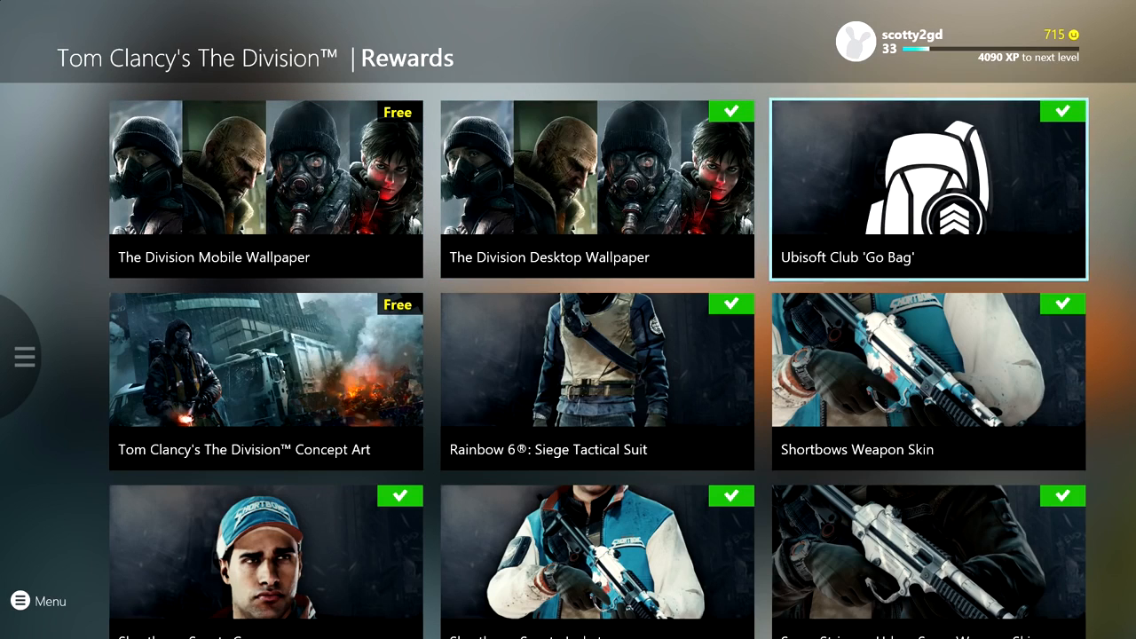
scroll("down", 3)
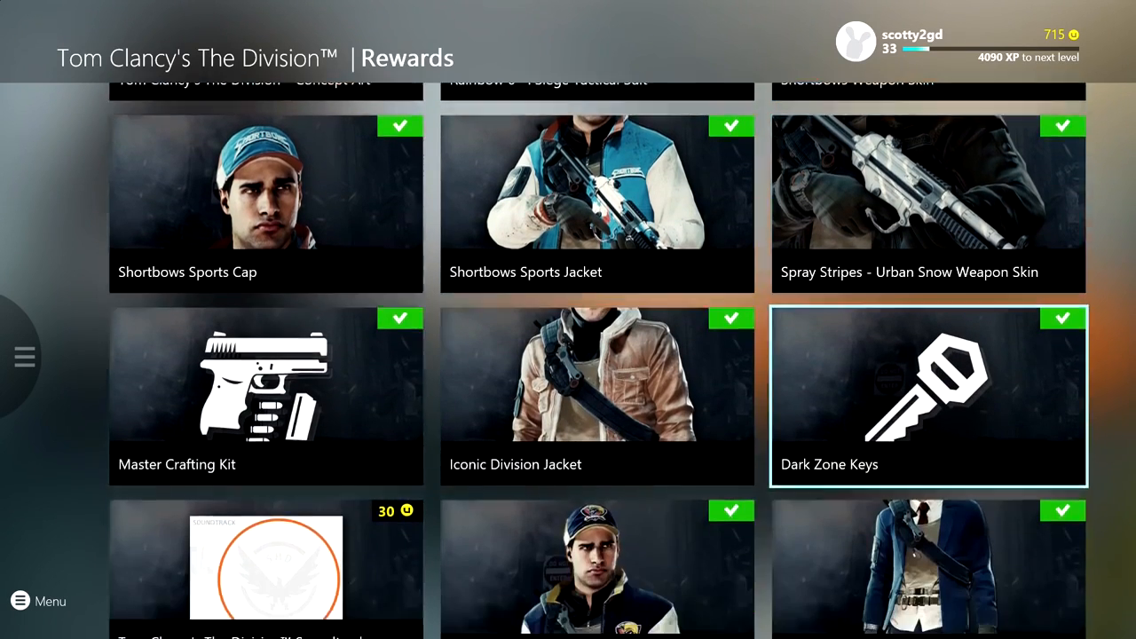